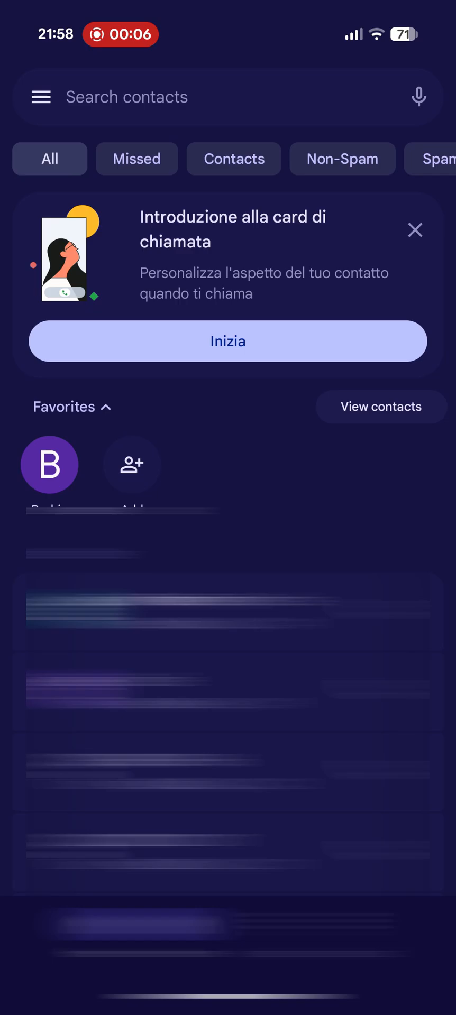
Open Google Phone's Settings from the navigation menu to reach Call Notes
click(40, 96)
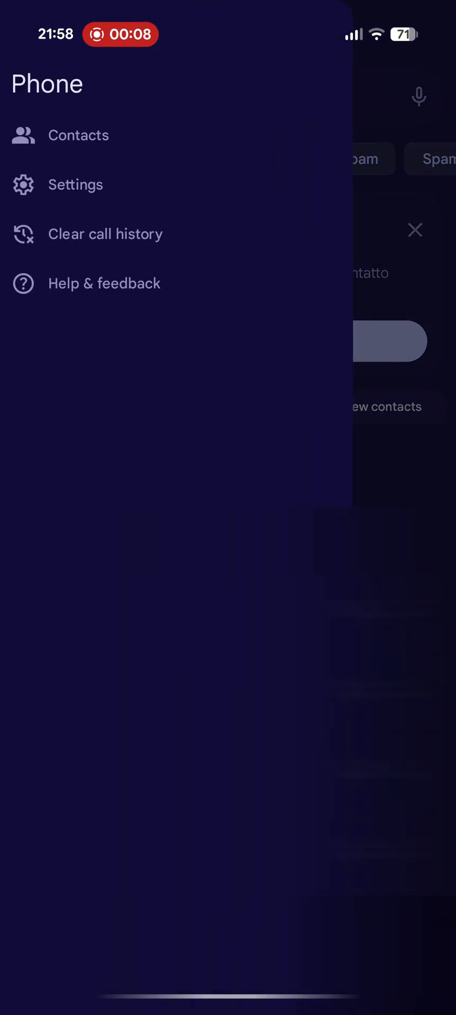
click(75, 185)
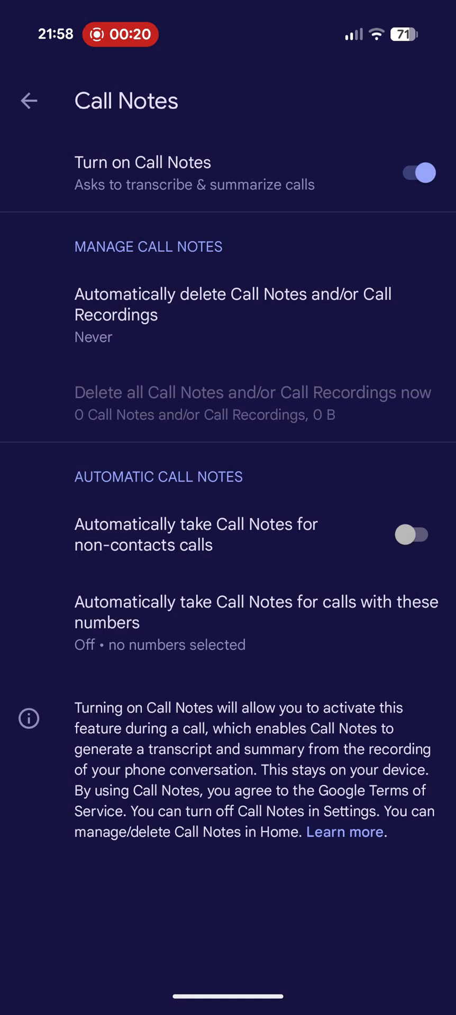
Switch on 'Always take Call Notes' for non-contacts calls, then open 'calls with these numbers'
click(410, 534)
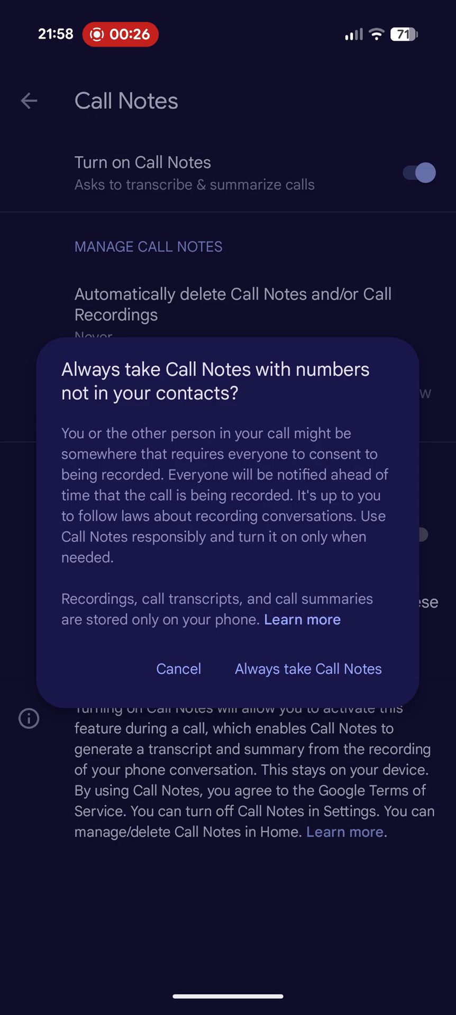
click(308, 669)
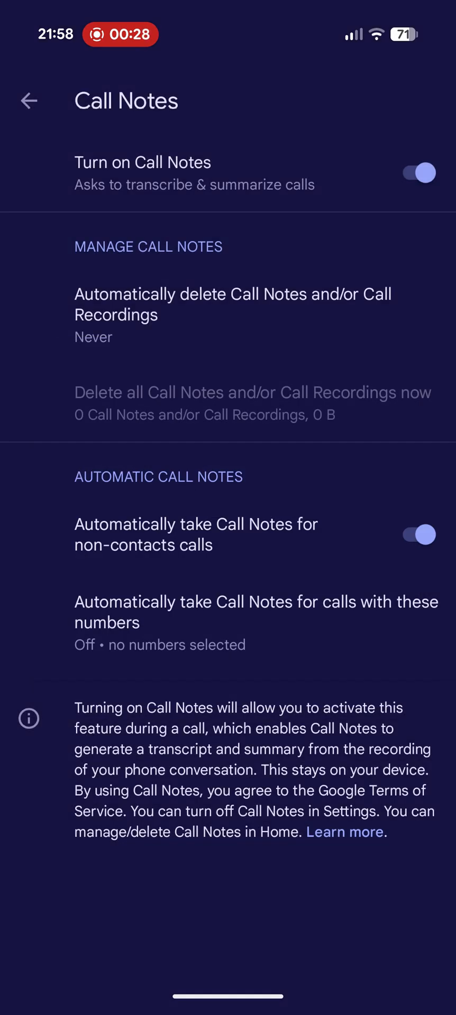
click(256, 622)
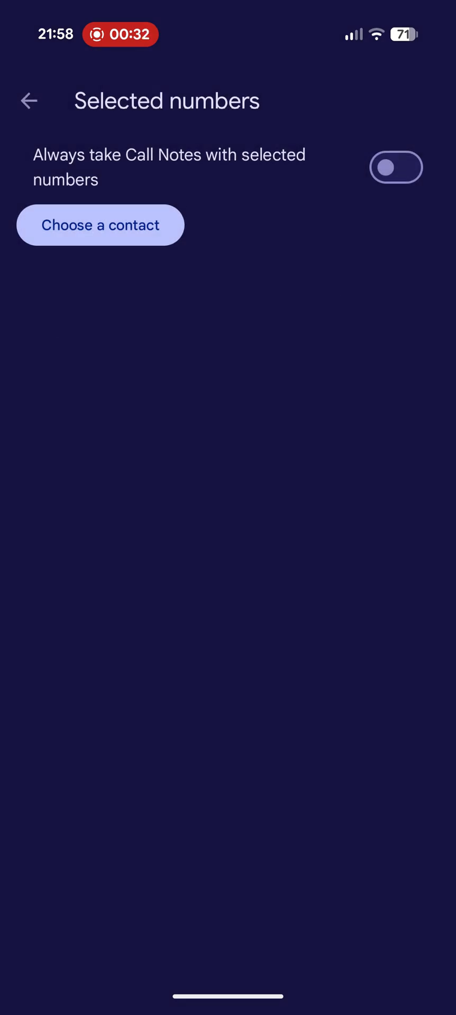
Return to the Call Notes settings and exit the Phone app to the home screen
click(29, 101)
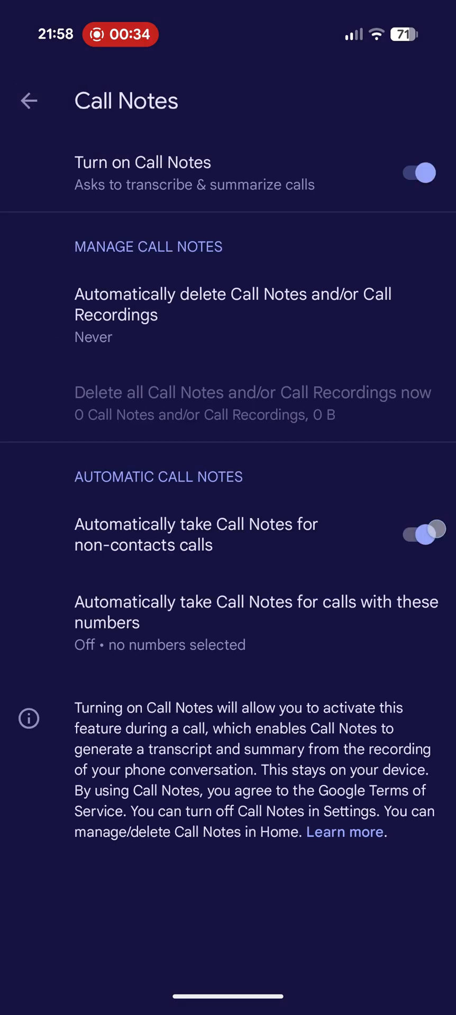
key(HOME)
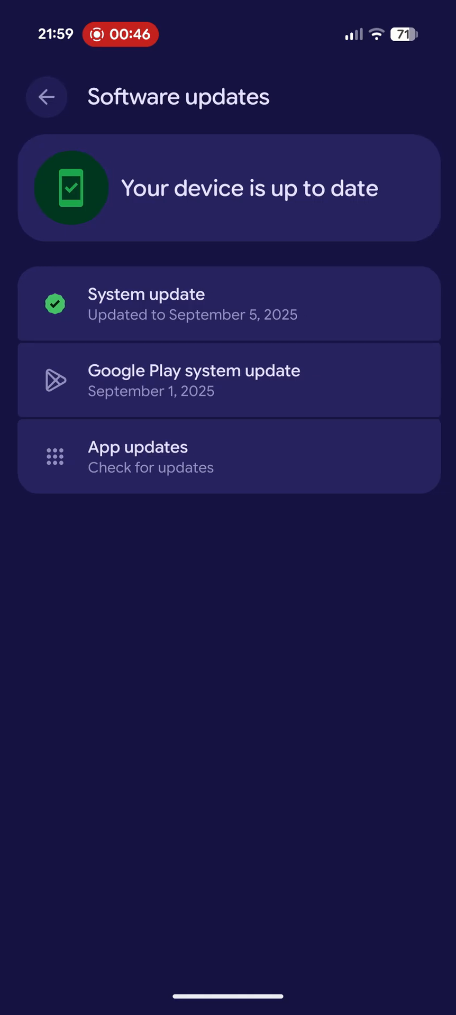
Open System update details and start a new update check
click(227, 303)
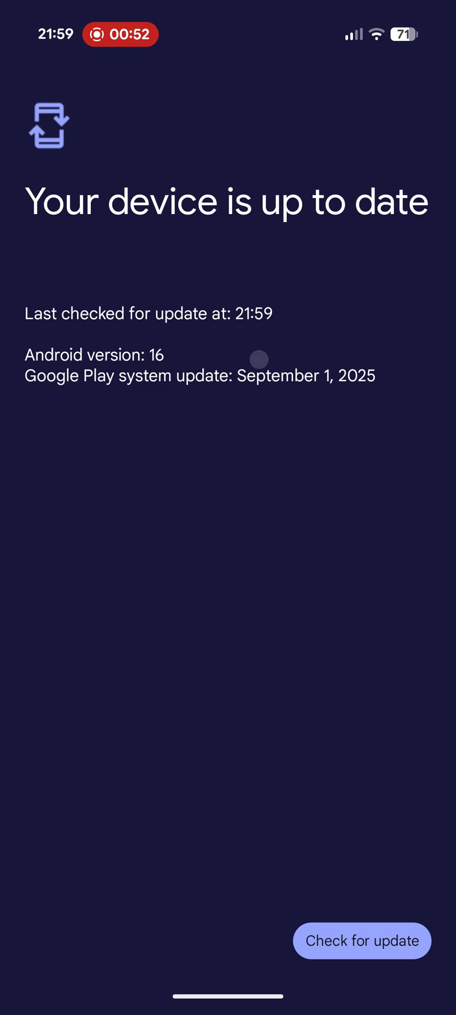
click(361, 941)
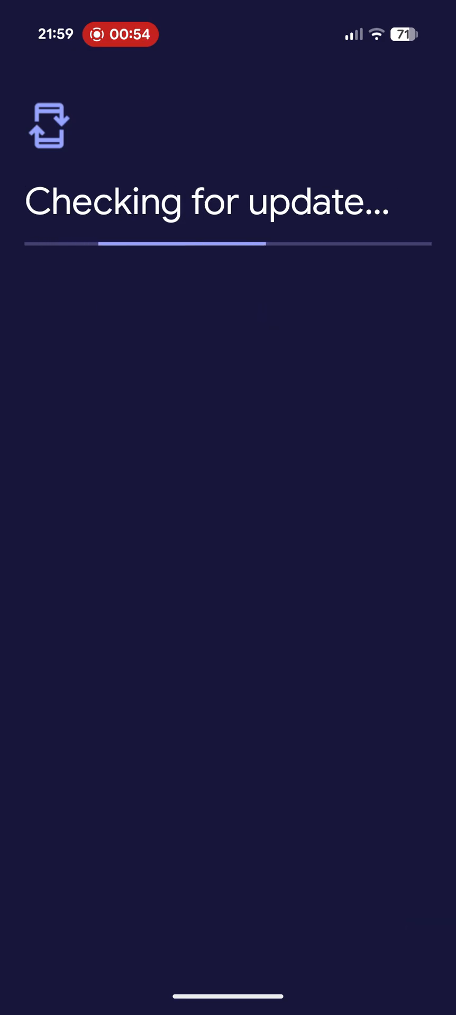